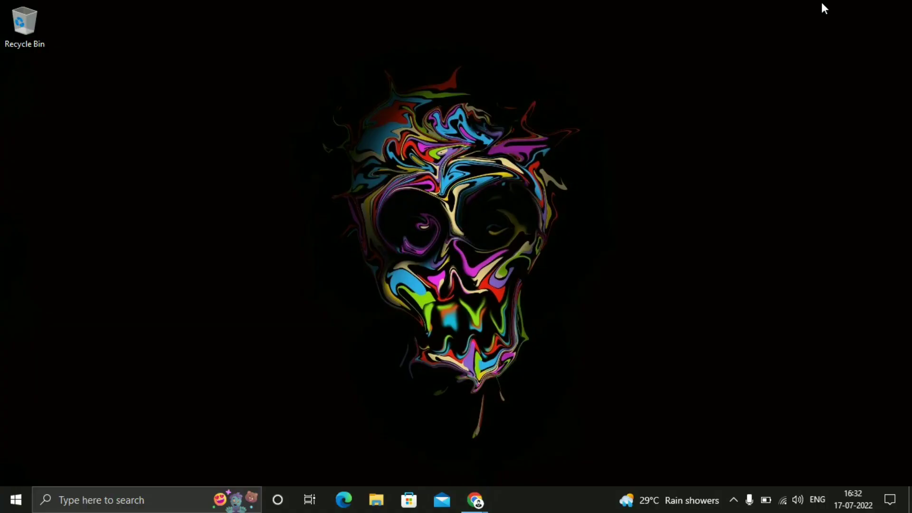
mouse_move(344, 498)
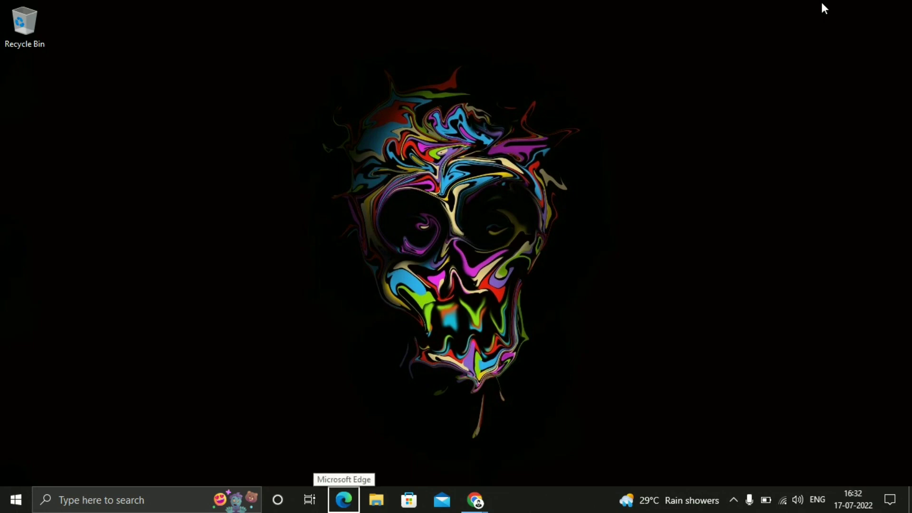
mouse_move(740, 189)
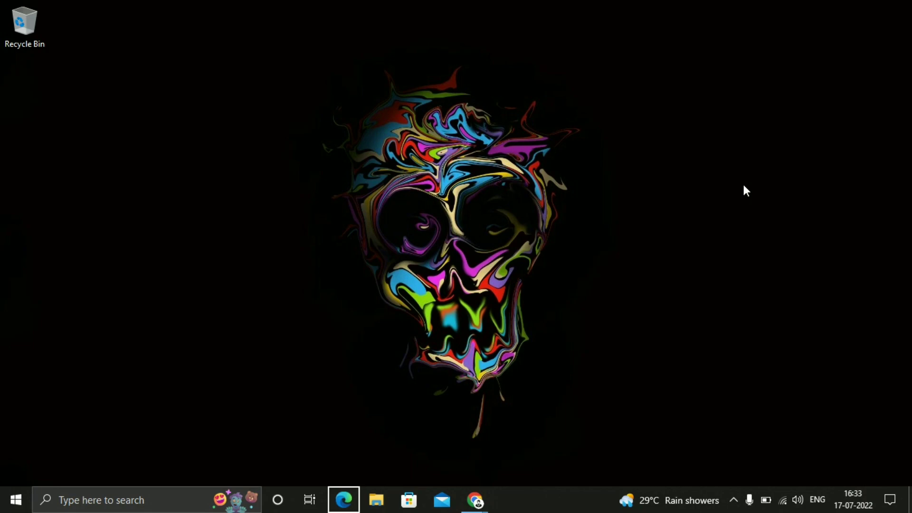
mouse_move(744, 205)
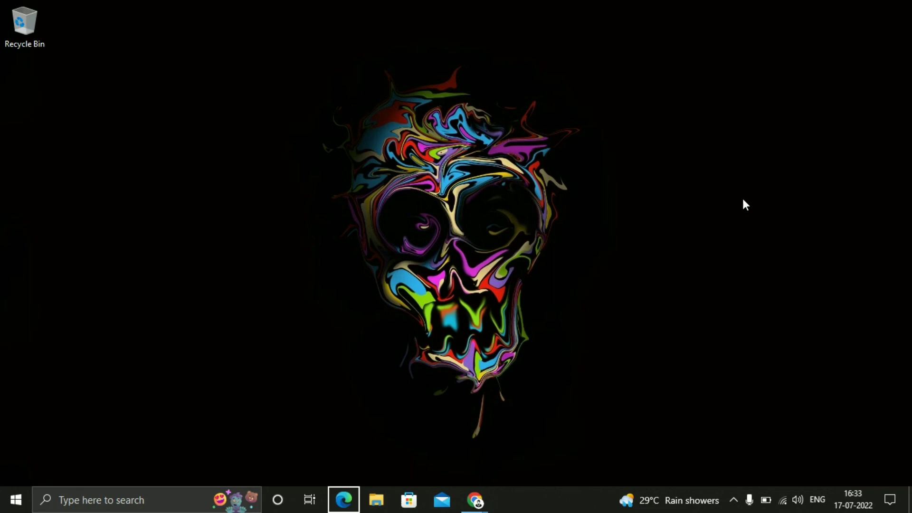
mouse_move(499, 243)
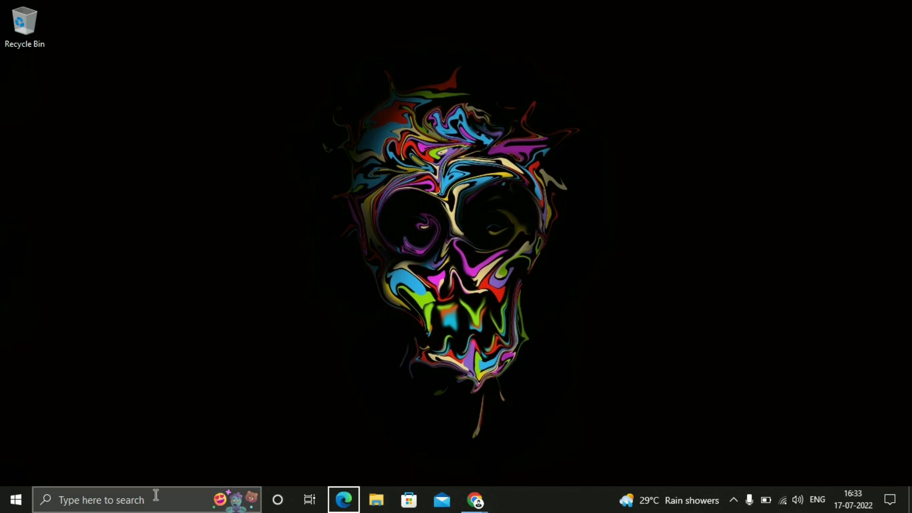
Search for cmd, launch Command Prompt and enter the devmgmt.msc command
type("cmd")
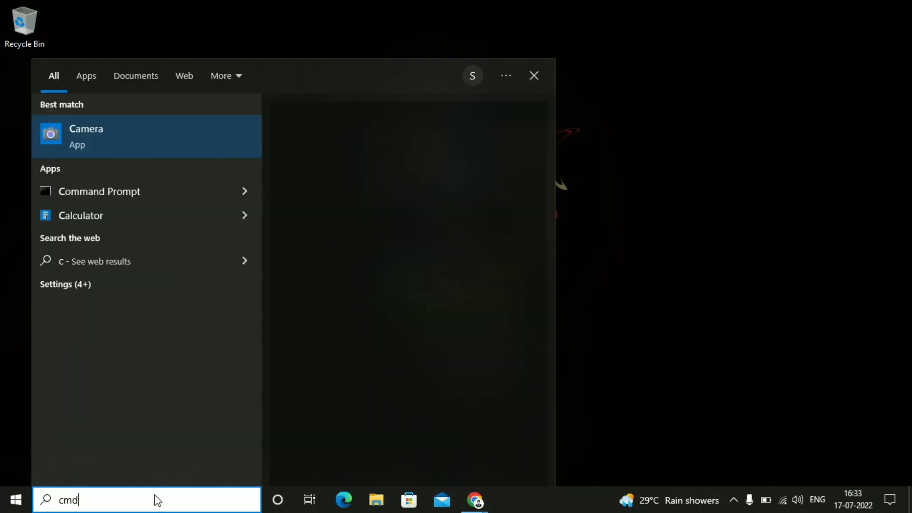
type("md")
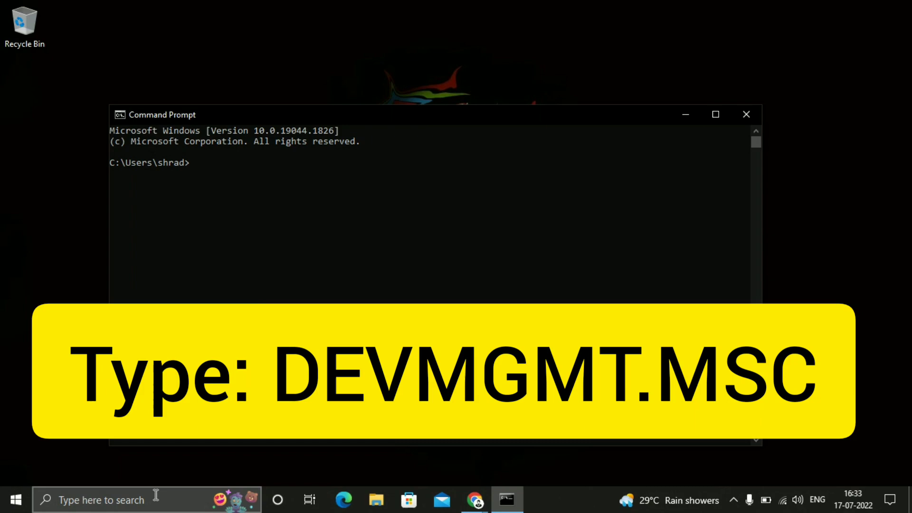
type("de")
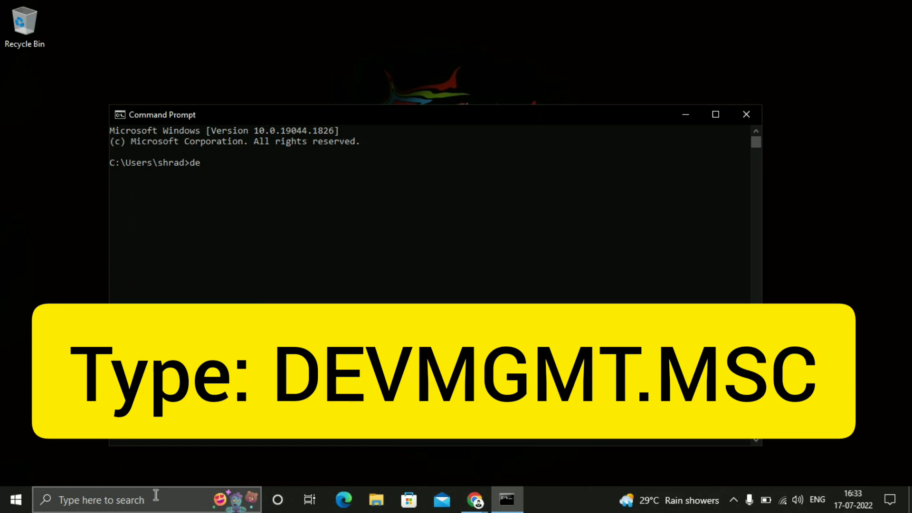
type("vm")
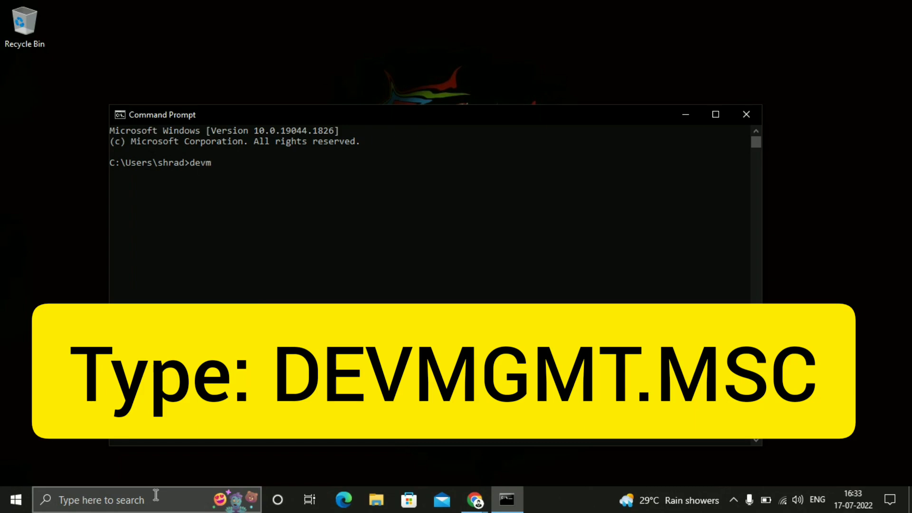
type("g")
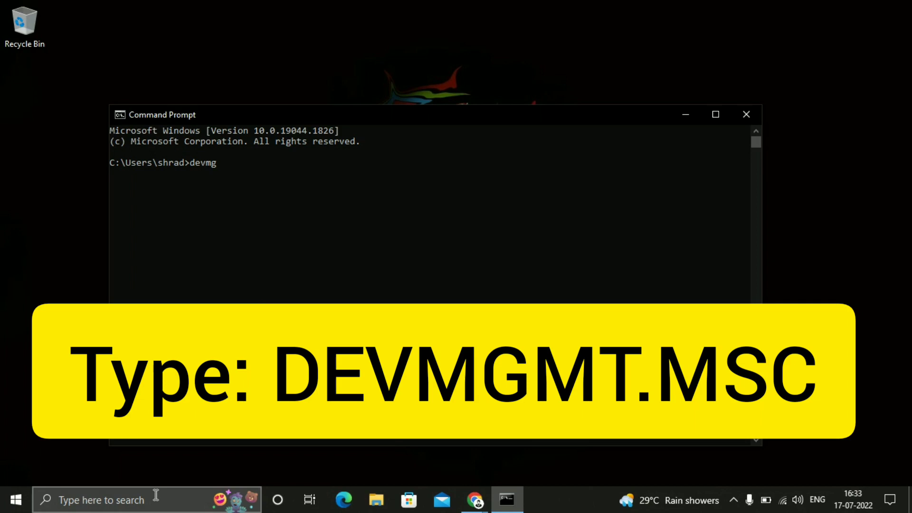
type("mt")
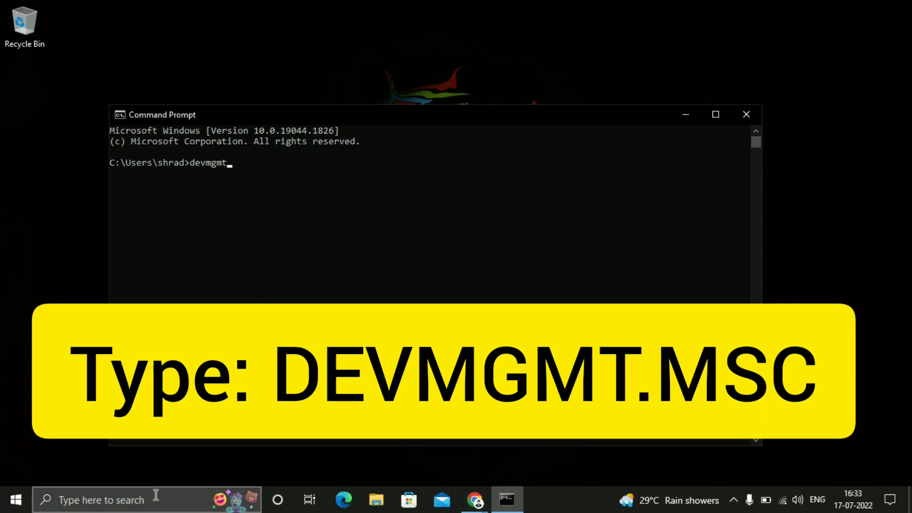
type(".m")
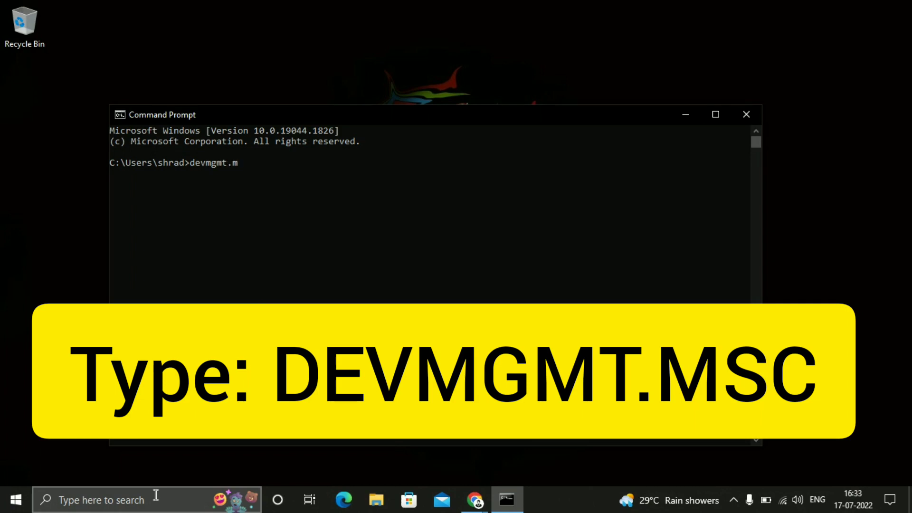
type("sc")
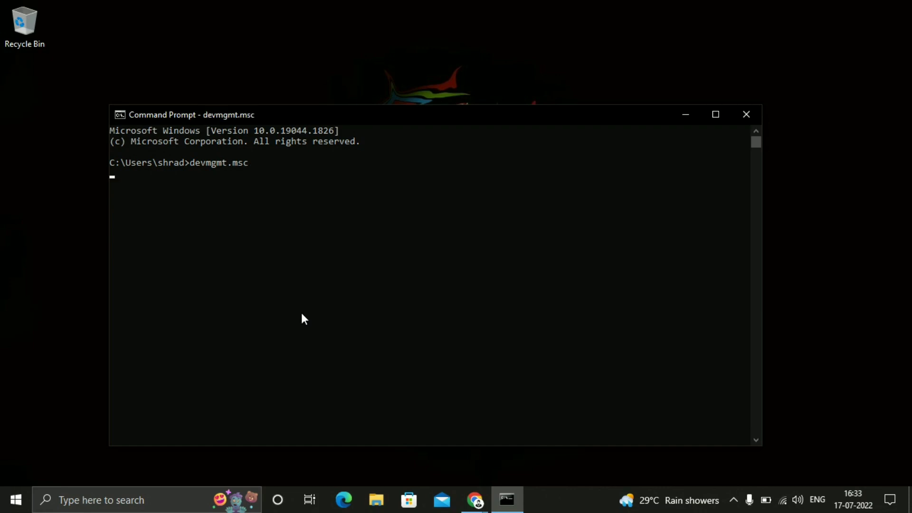
Run devmgmt.msc, expand Mice and other pointing devices and bring up the Synaptics SMBus TouchPad properties
key("enter")
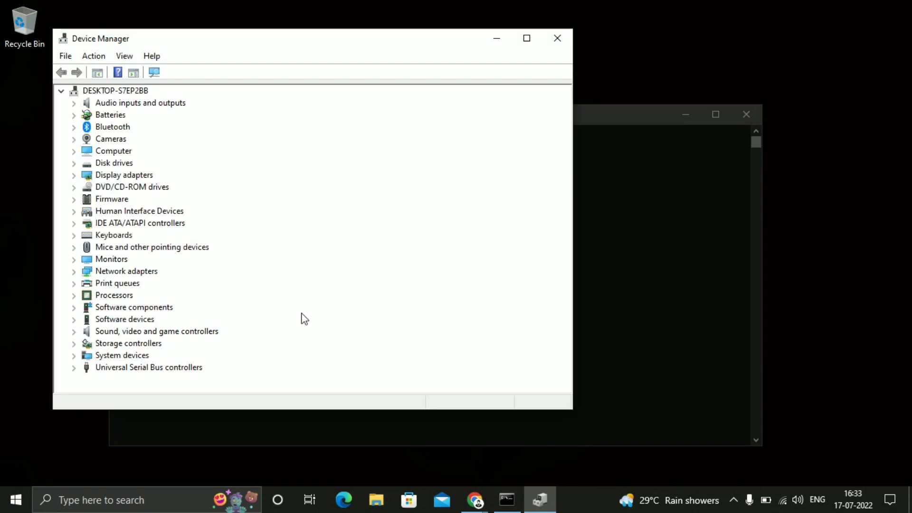
mouse_move(118, 112)
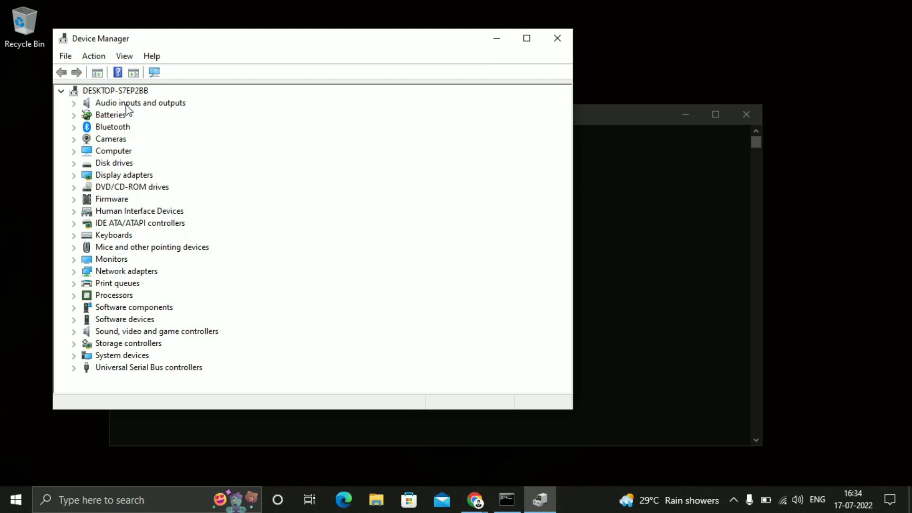
left_click(110, 138)
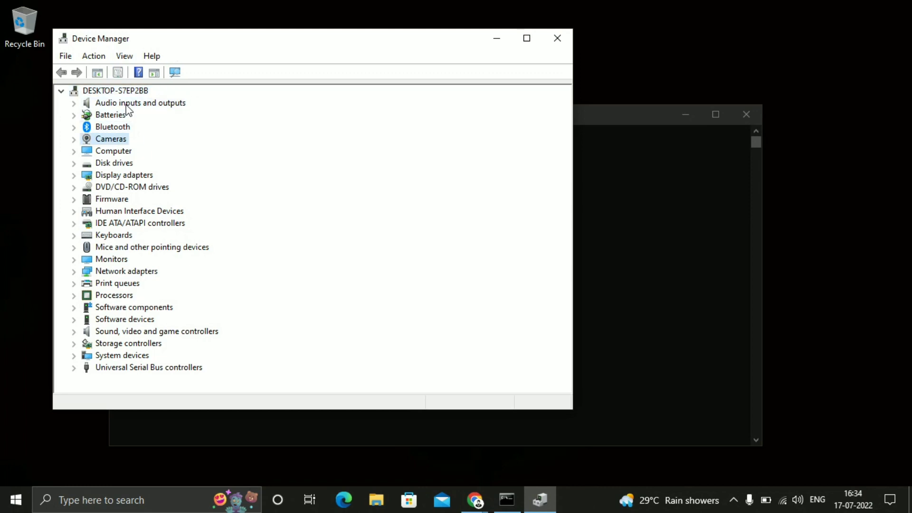
left_click(111, 199)
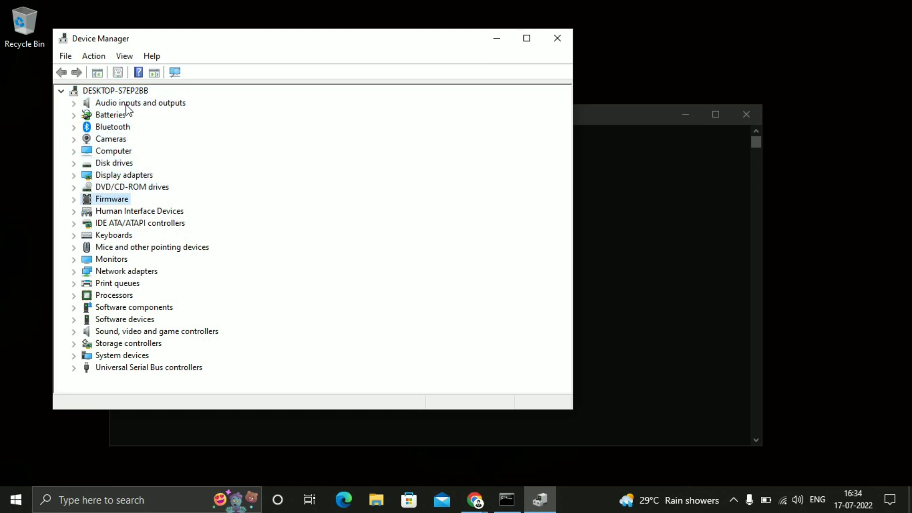
left_click(151, 247)
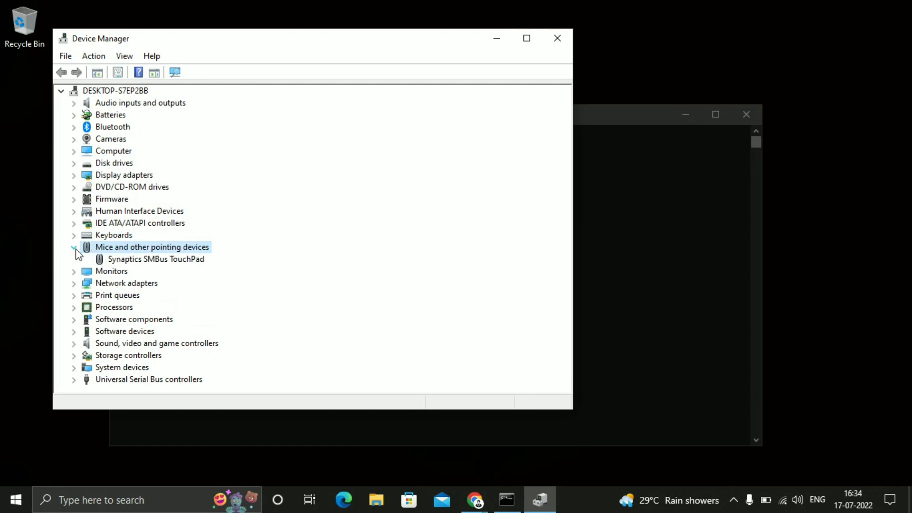
left_click(150, 259)
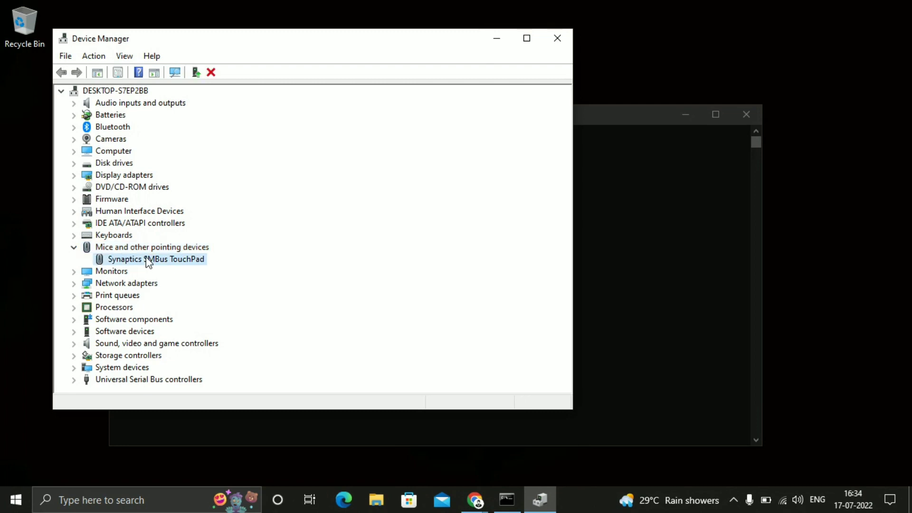
double_click(149, 258)
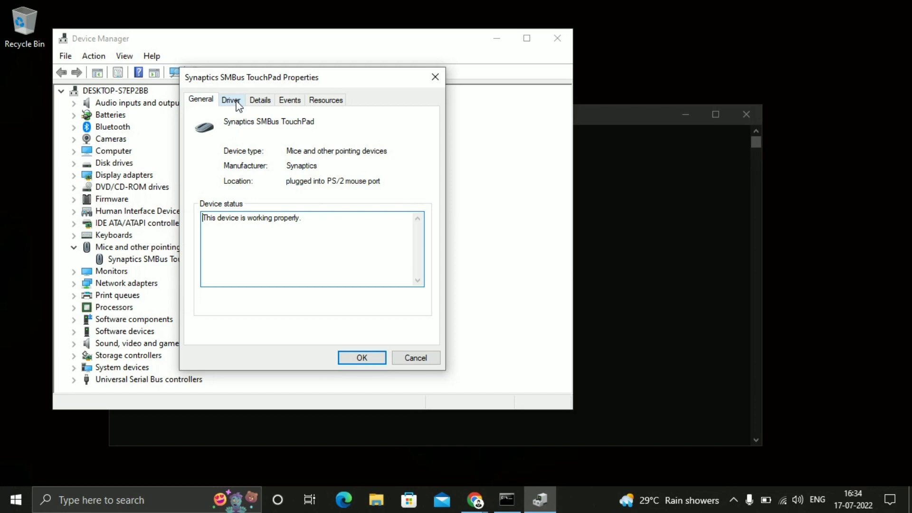
From the Driver tab, update the driver with an automatic search, which finds the best driver already installed
left_click(231, 100)
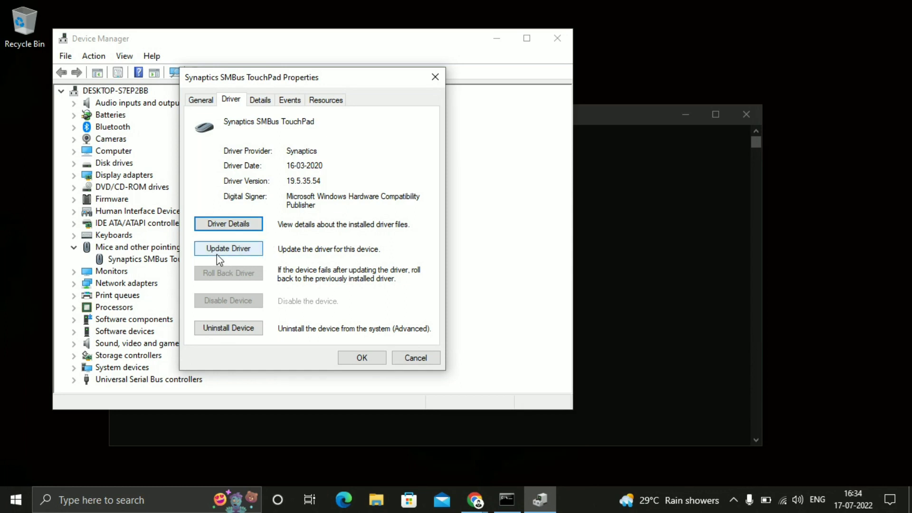
left_click(228, 249)
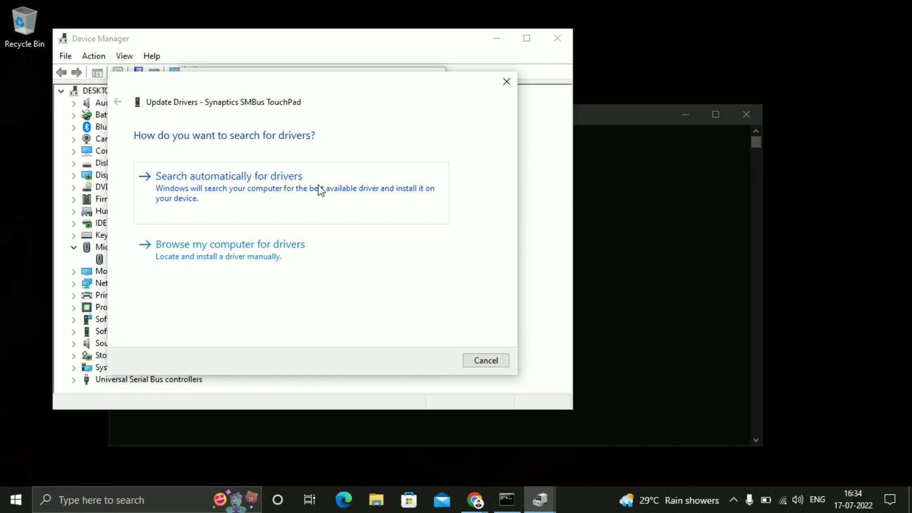
left_click(229, 176)
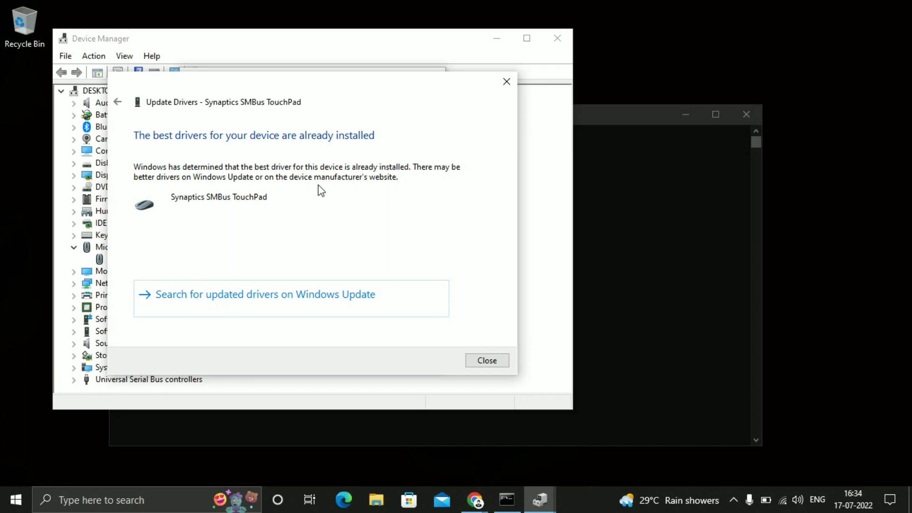
mouse_move(507, 82)
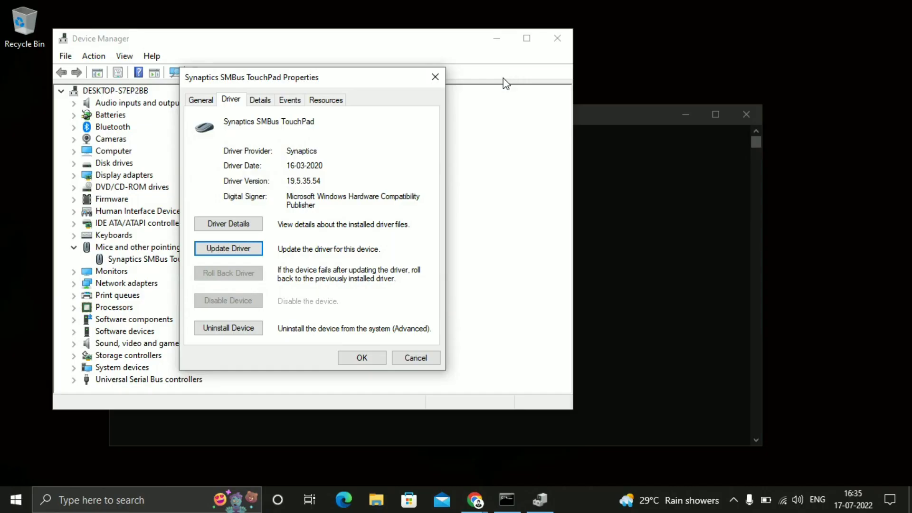
mouse_move(250, 257)
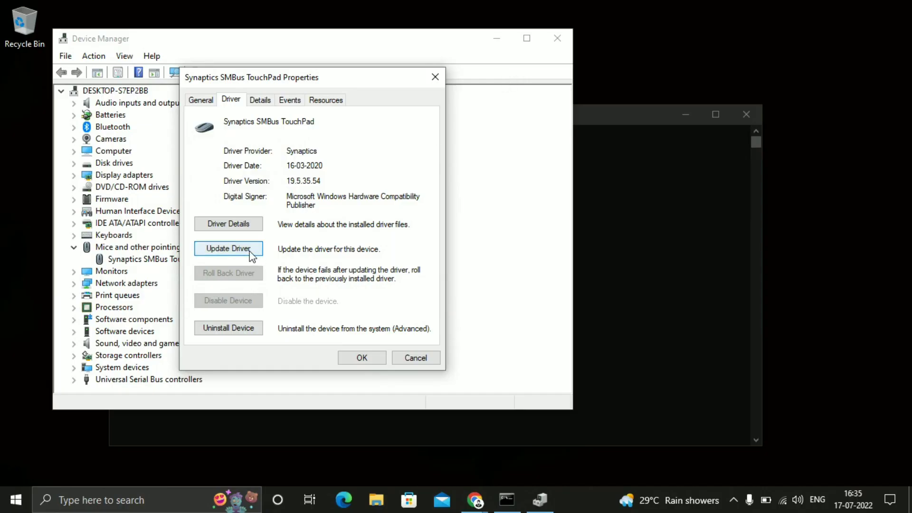
Update the driver again, pick Synaptics SMBus TouchPad from the compatible drivers on this computer and install it
left_click(228, 249)
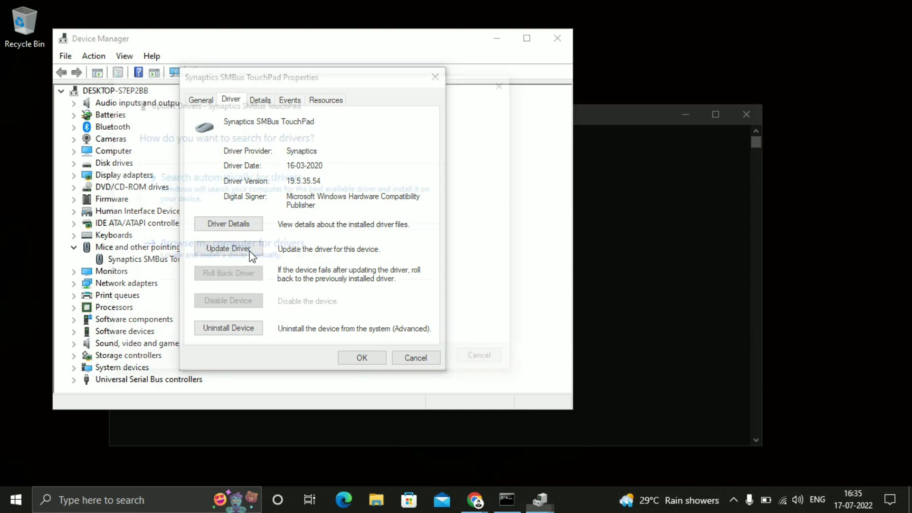
left_click(228, 248)
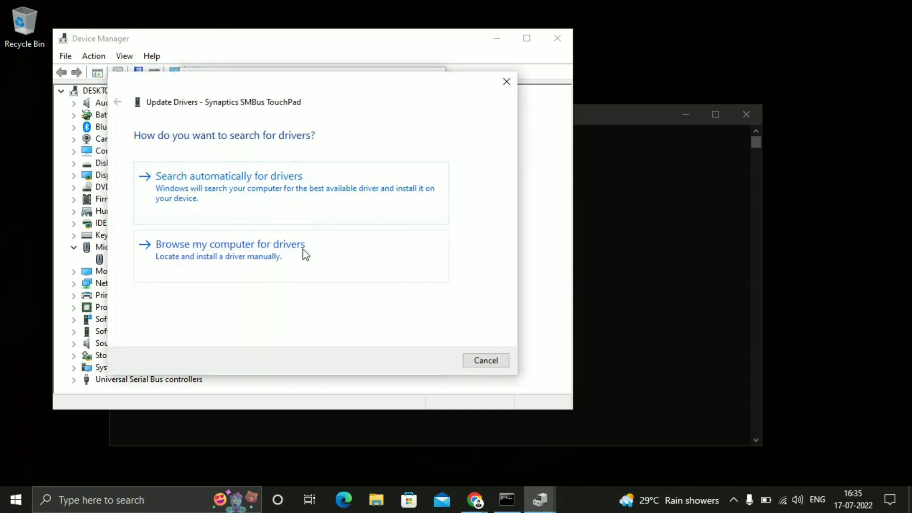
left_click(231, 244)
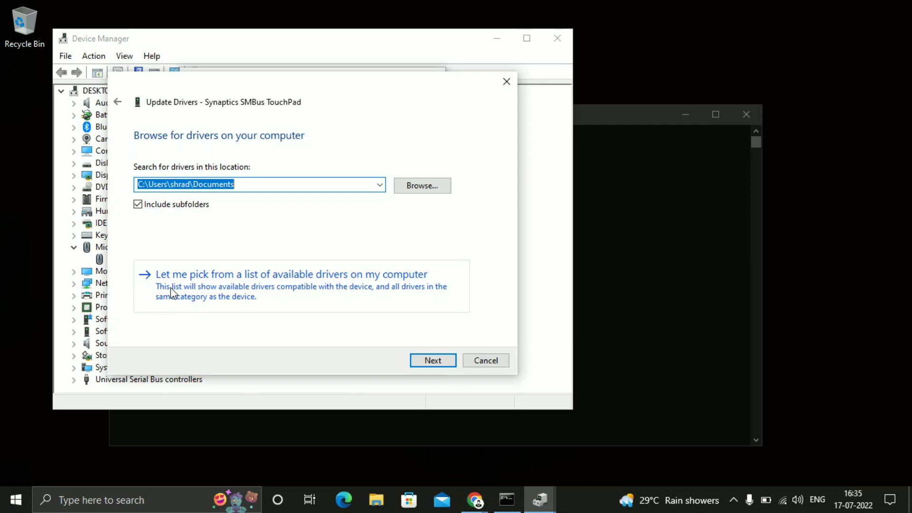
left_click(291, 274)
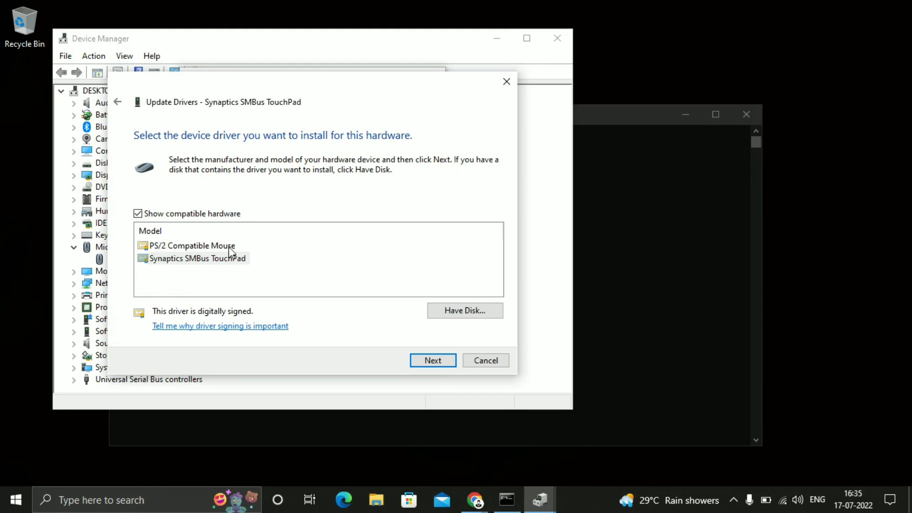
mouse_move(197, 269)
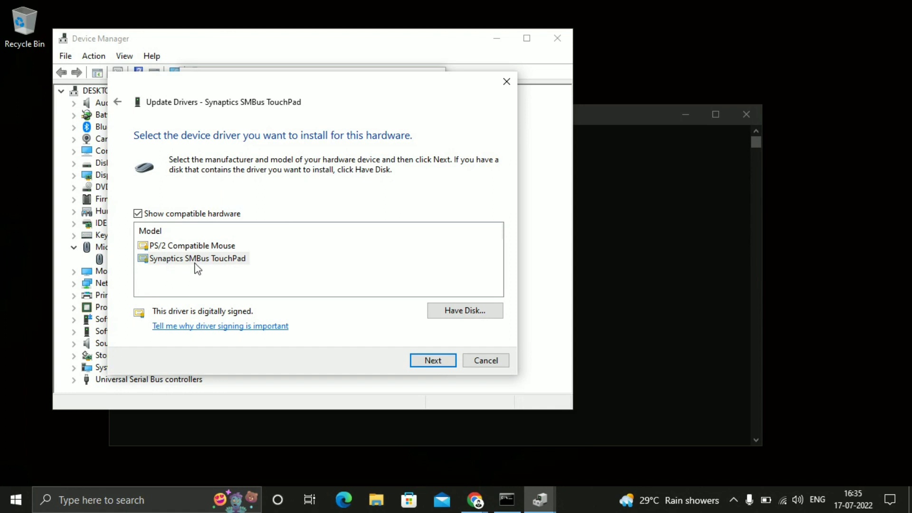
left_click(197, 258)
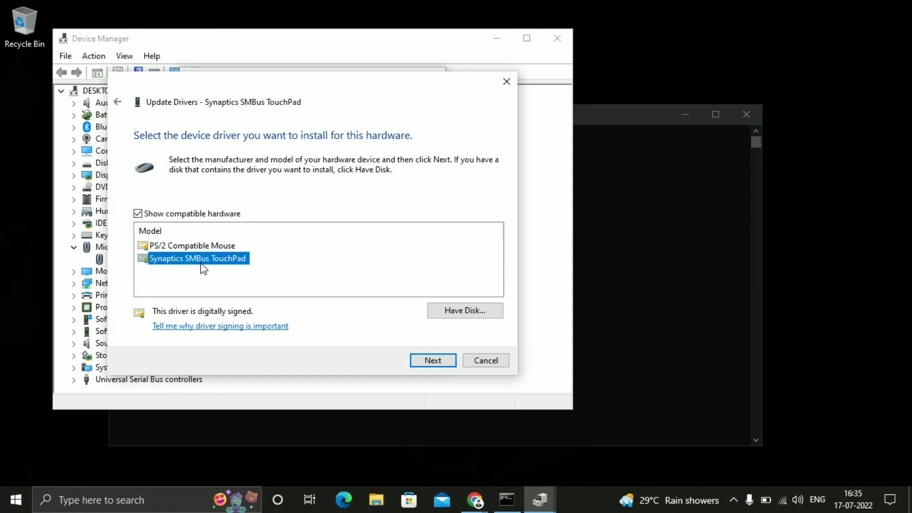
mouse_move(421, 354)
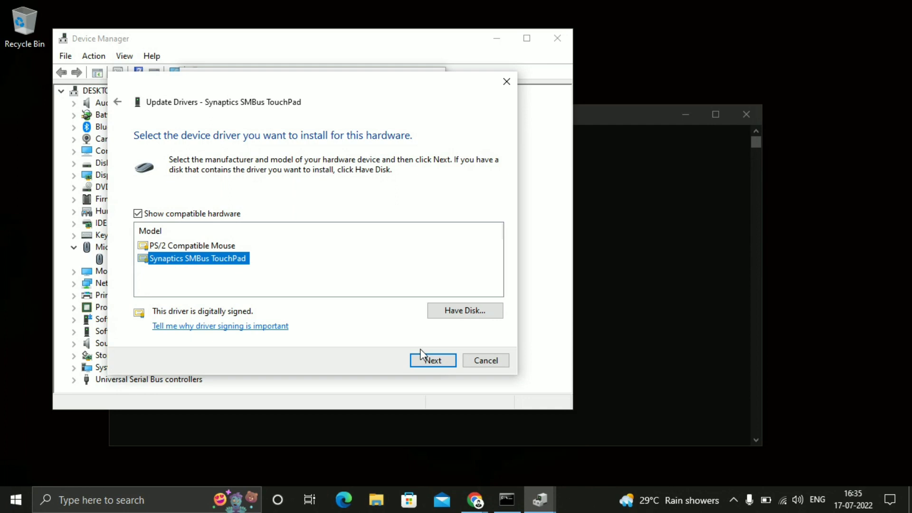
left_click(432, 360)
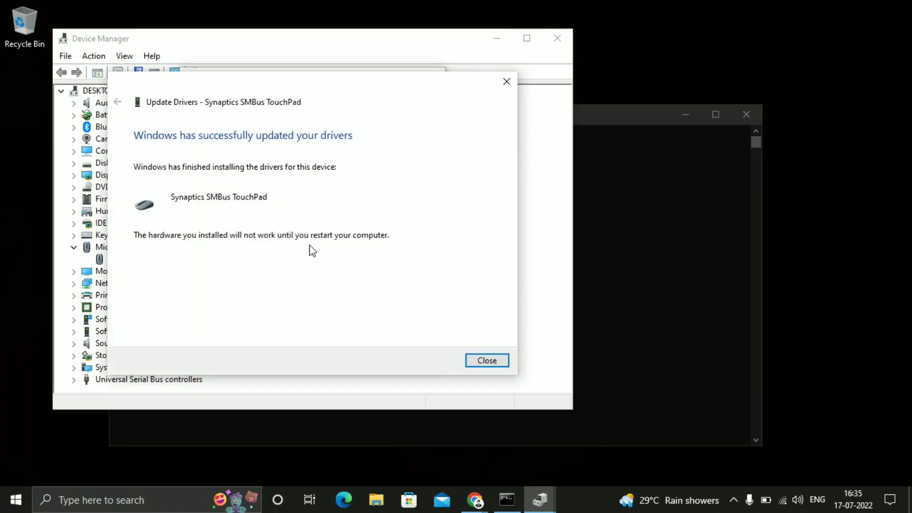
mouse_move(158, 169)
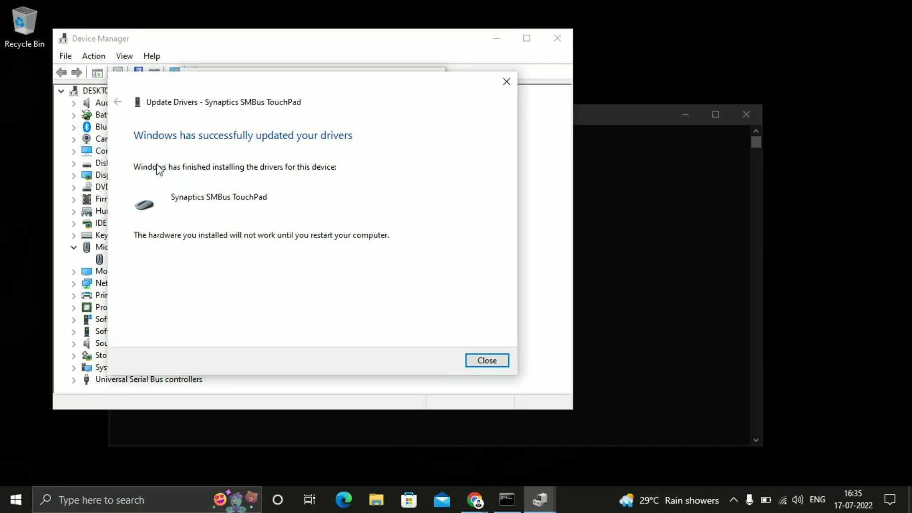
mouse_move(408, 179)
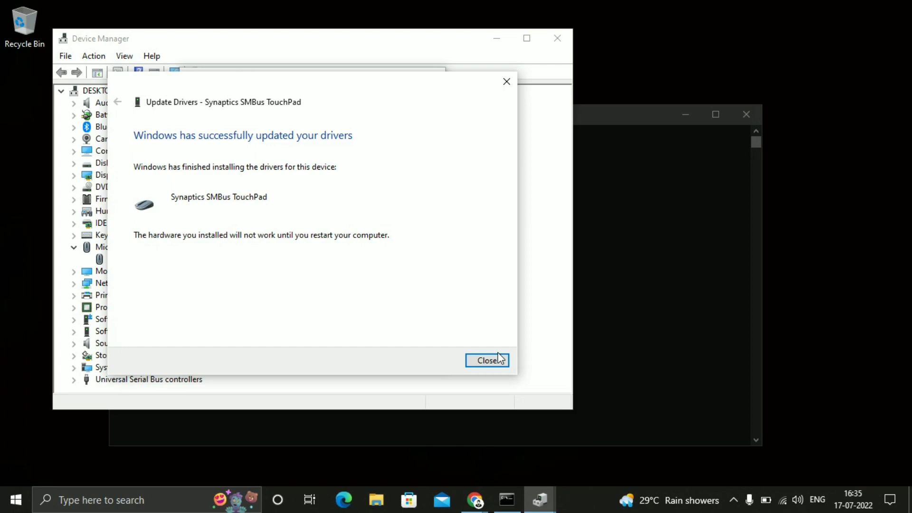
Close the finished wizard, returning to the Driver tab showing Synaptics version 19.5.35.54
left_click(487, 360)
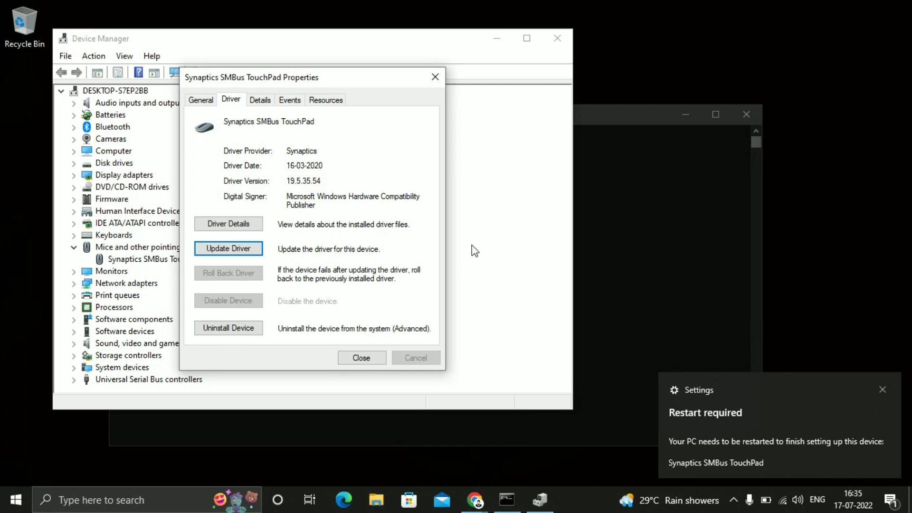
left_click(882, 388)
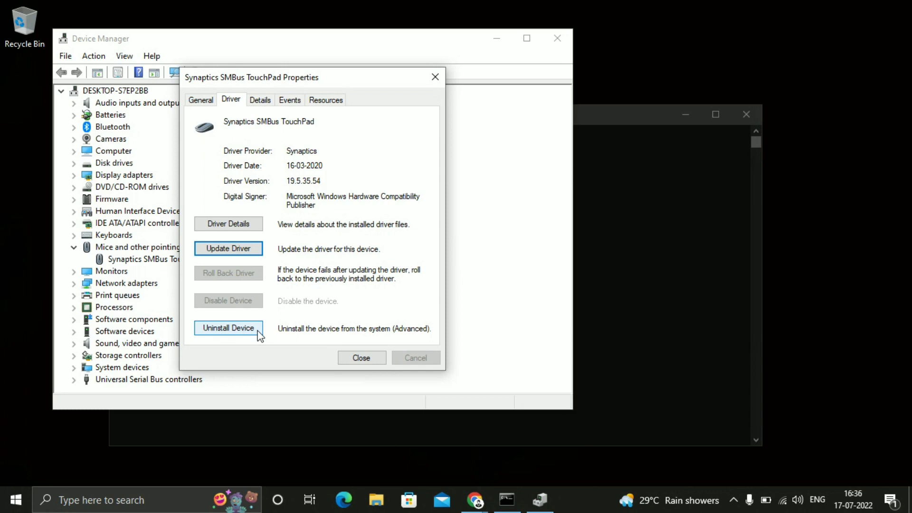
Uninstall the Synaptics SMBus TouchPad device and respond to the System Settings Change restart prompt
left_click(229, 327)
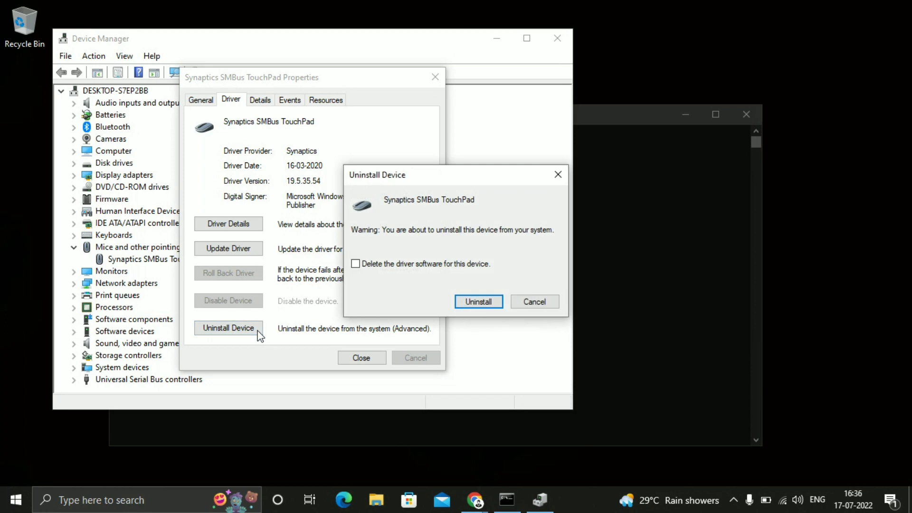
mouse_move(443, 302)
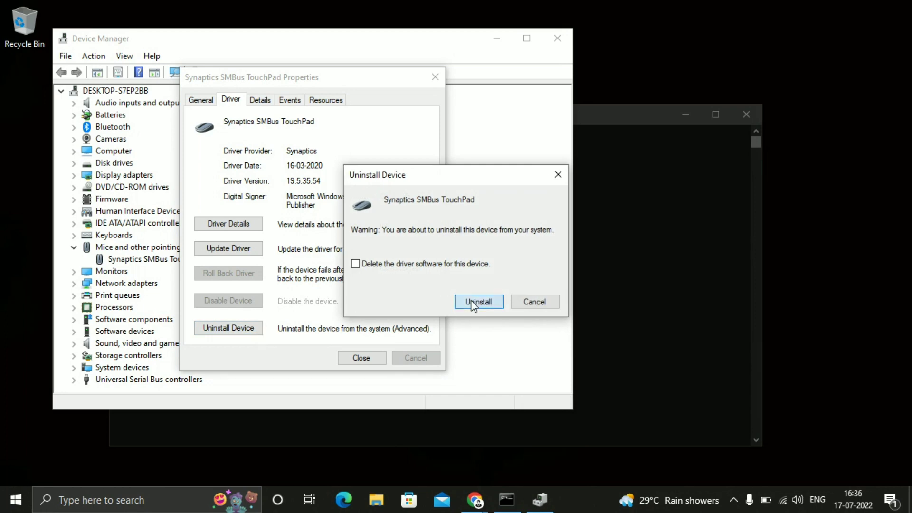
left_click(478, 302)
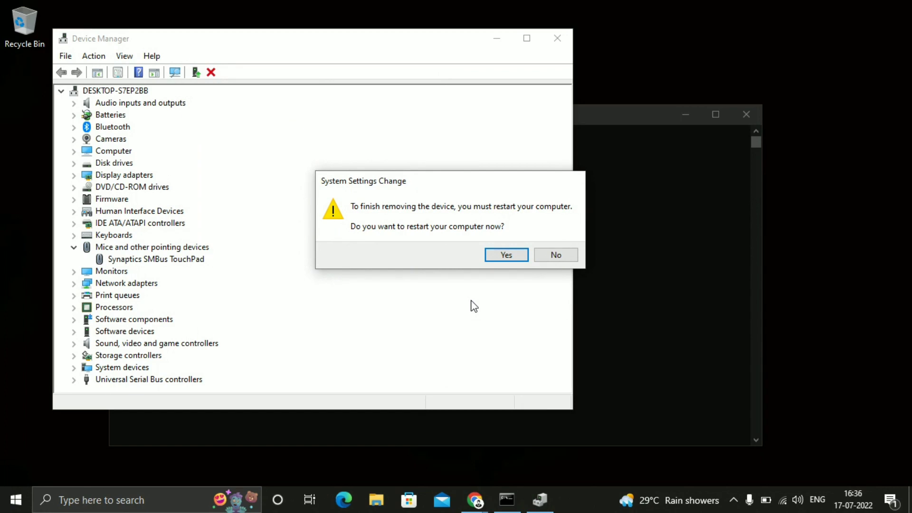
mouse_move(456, 233)
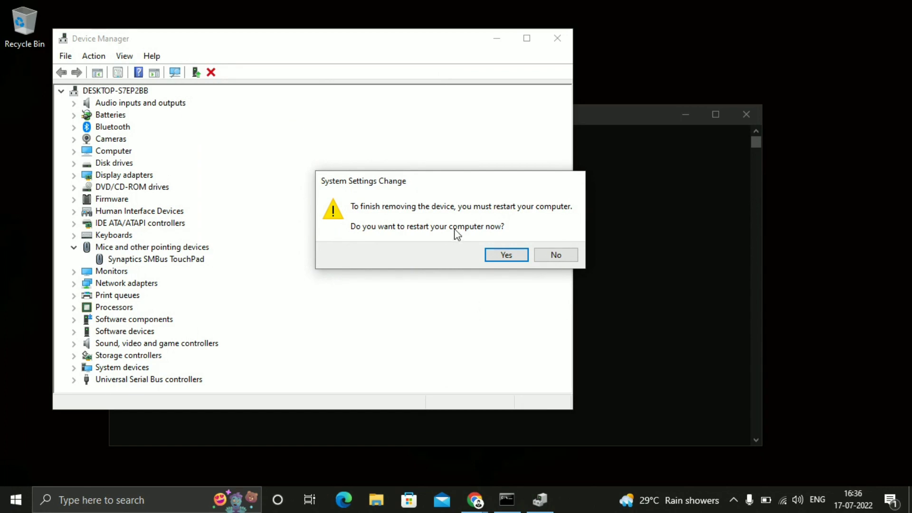
left_click(506, 254)
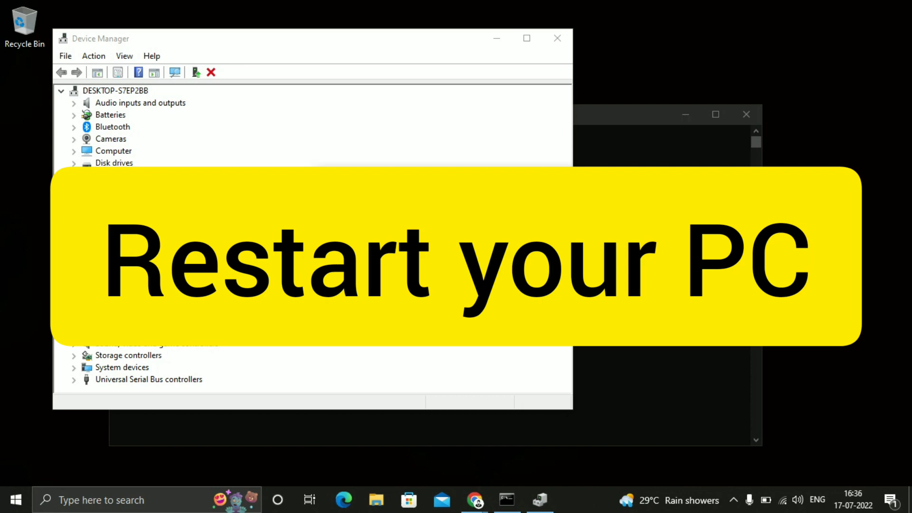